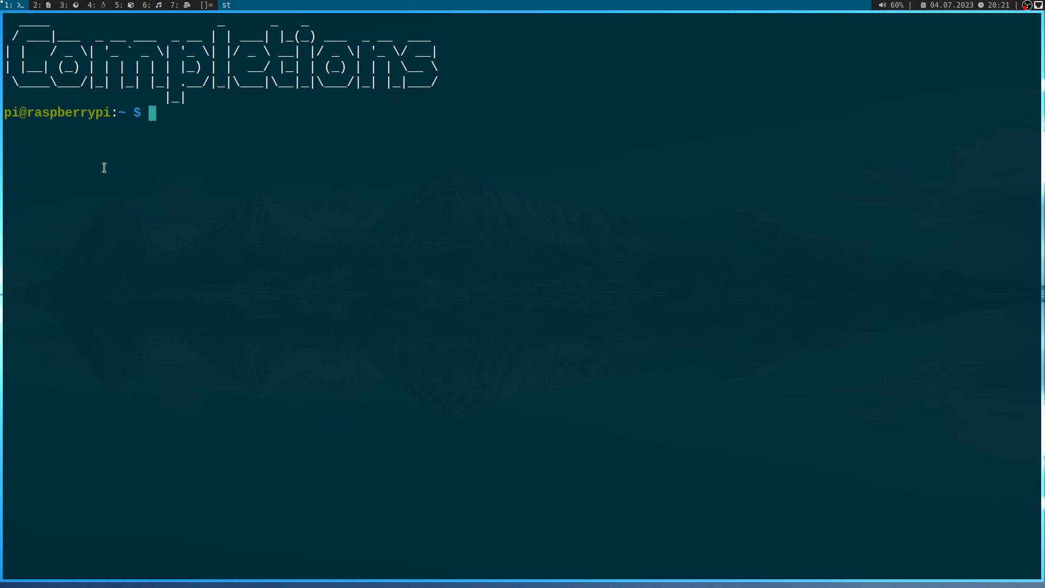
Change into Programming/Linux_Driver_Tutorial, list it, and begin a recursive copy of 08_timer.
type("cd")
type("ls")
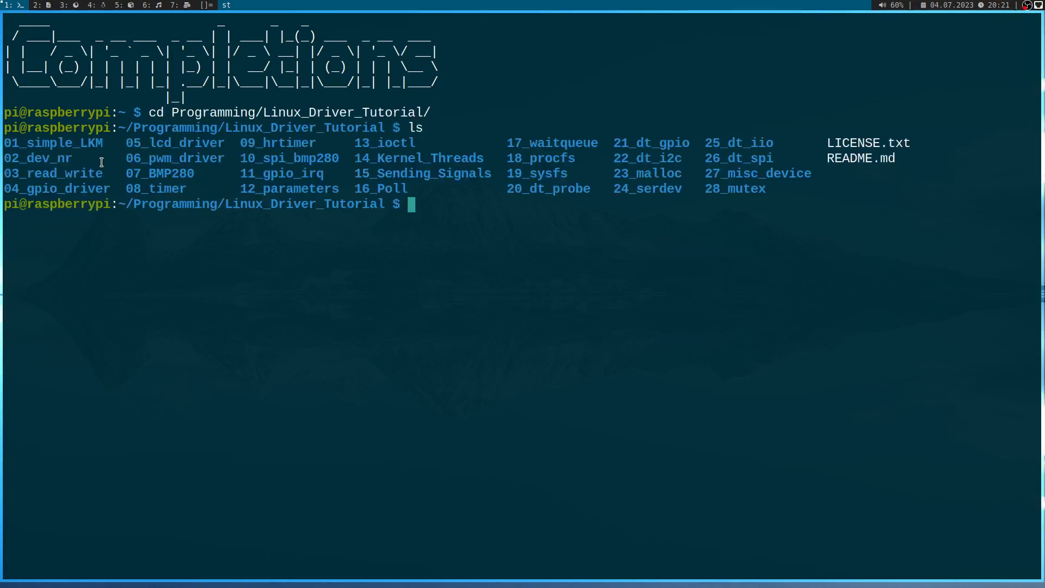
mouse_move(646, 196)
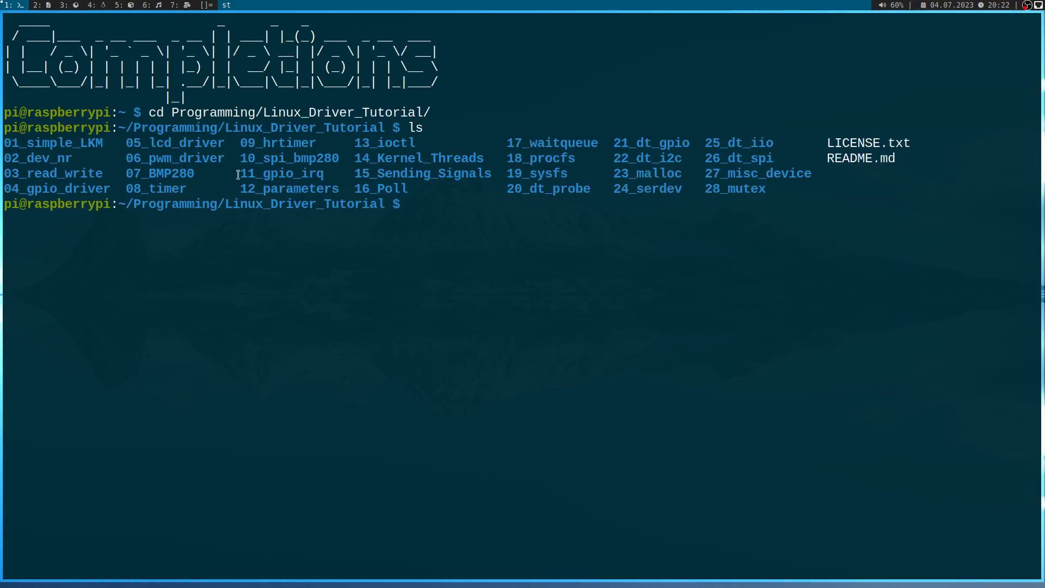
type("c")
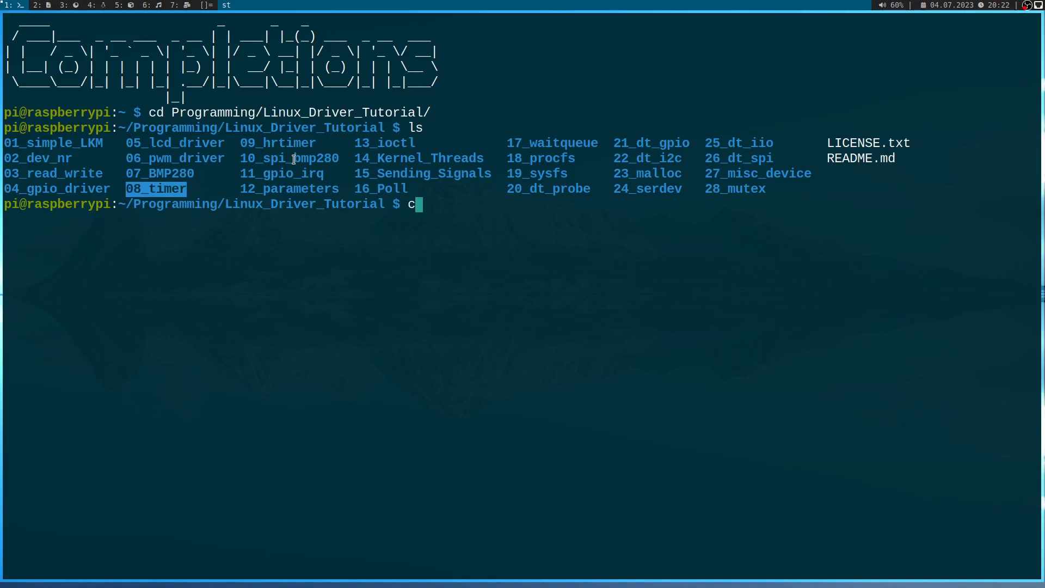
type("p -r 08_timer/")
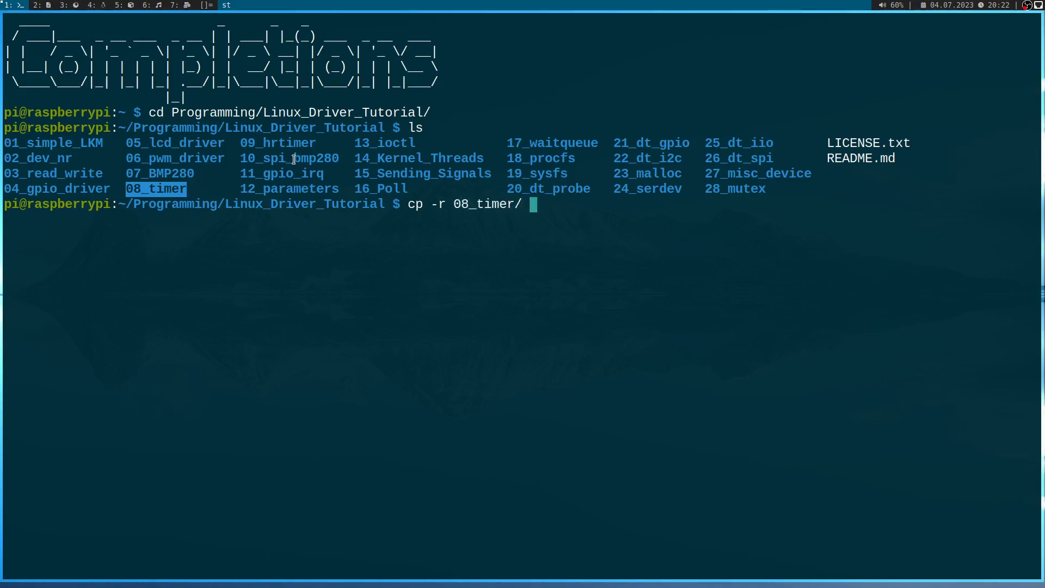
Copy 08_timer to a new 29_completion folder, enter it and list its files.
type("29")
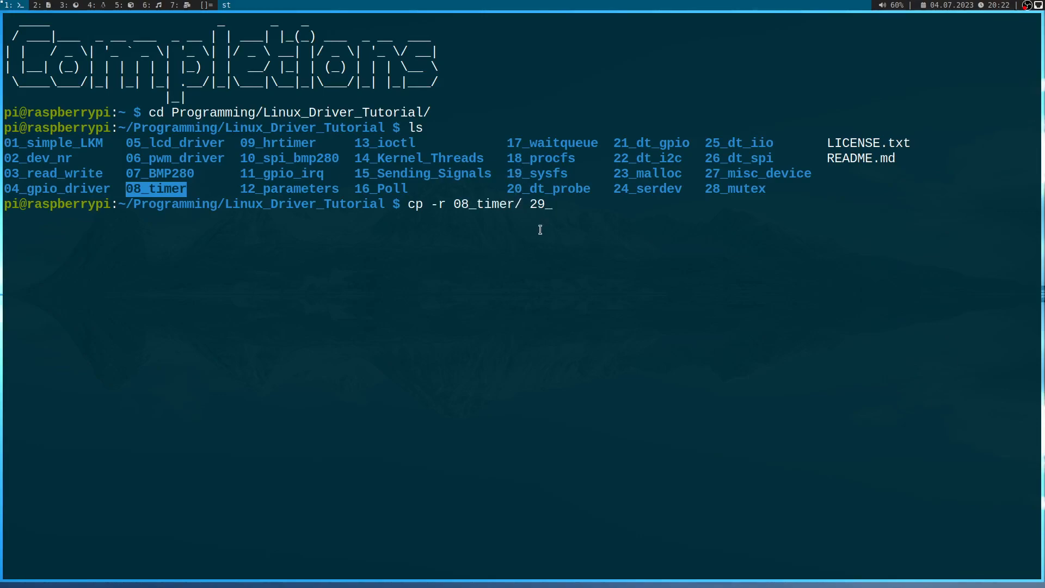
type("_completion")
type("cd !:3")
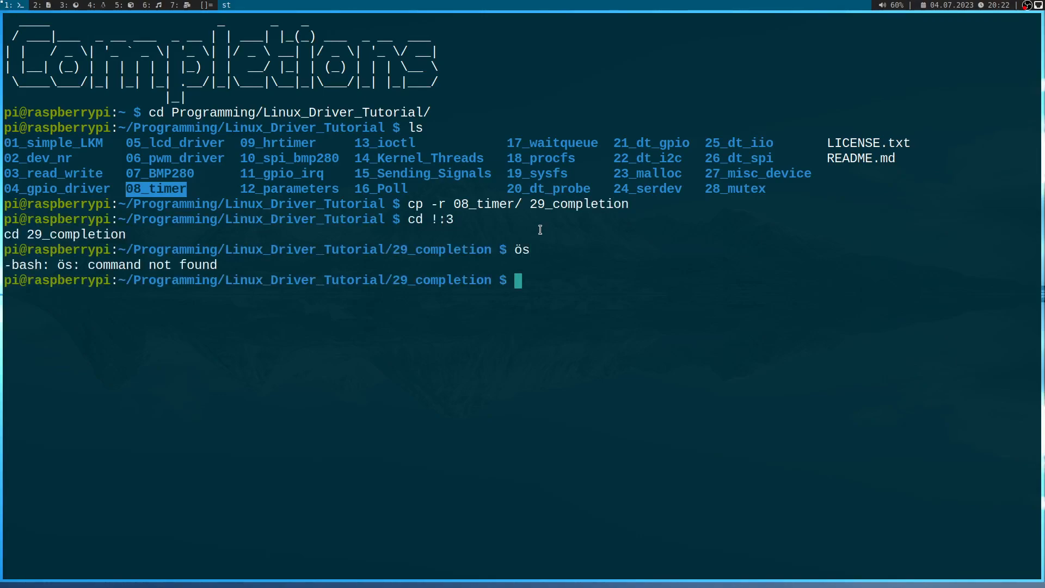
type("ls")
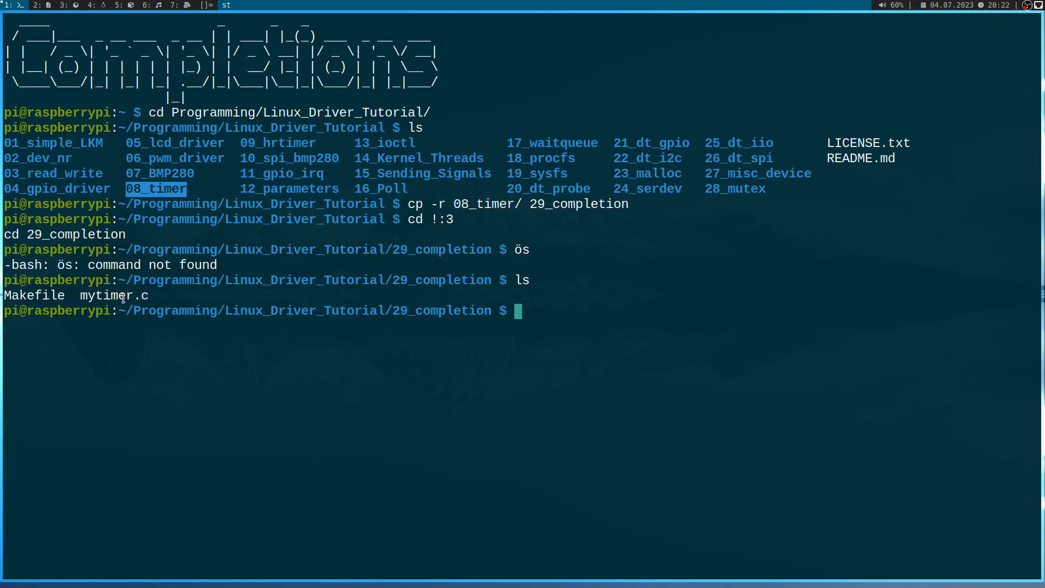
Rename mytimer.c to mycompletion.c and update the Makefile in vim.
type("vi")
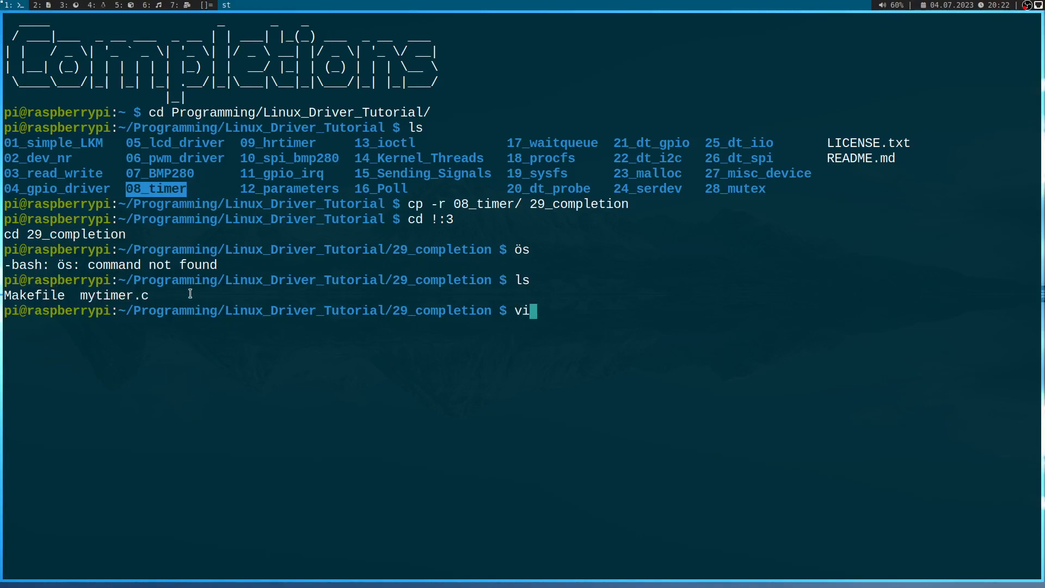
type("mv mytimer.c my")
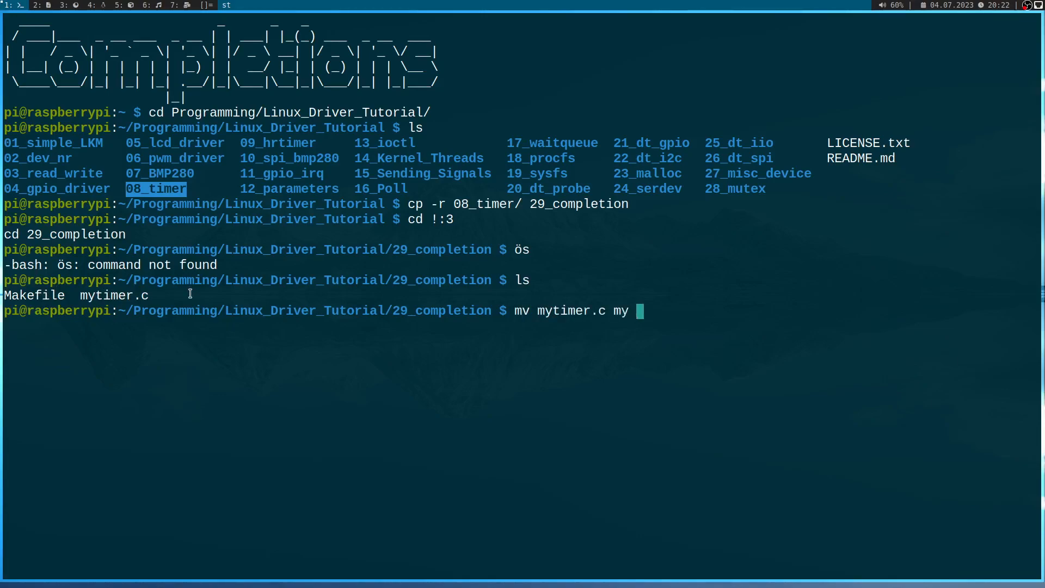
type("completion.")
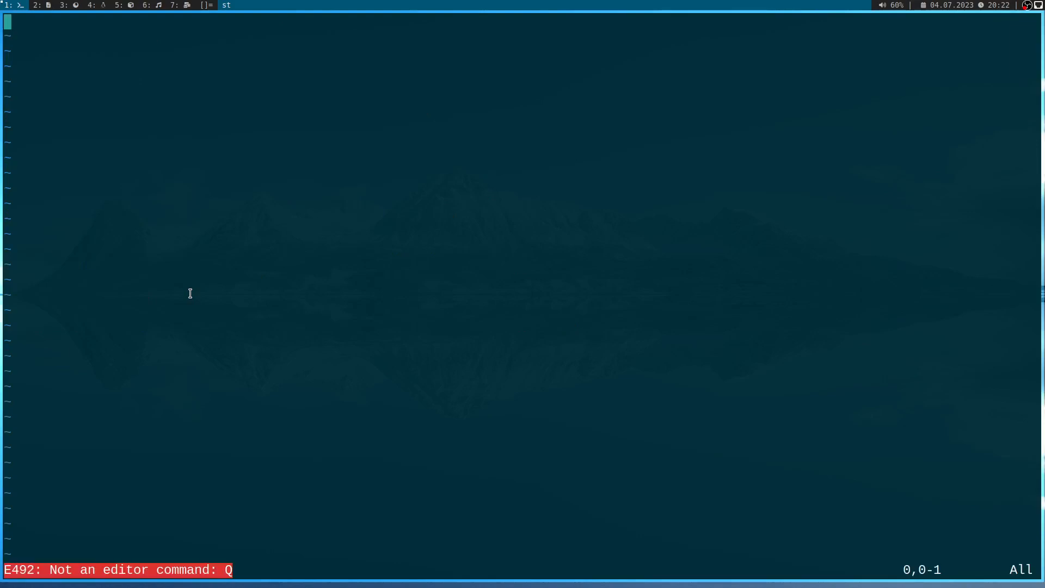
type(":q")
type("vim ")
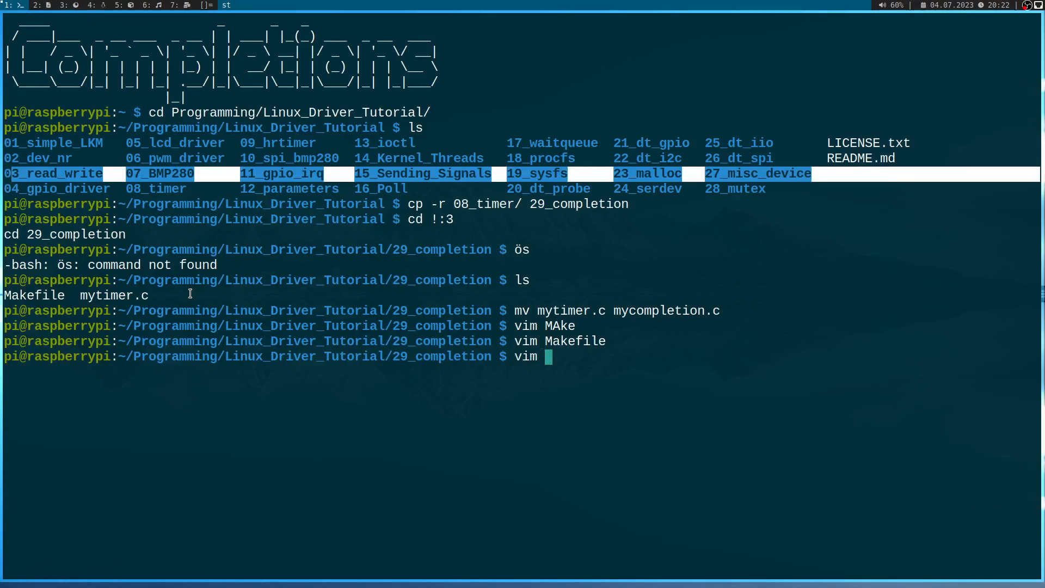
Edit mycompletion.c with relative line numbers and delete the GPIO and LED lines.
type("mycompletion.c")
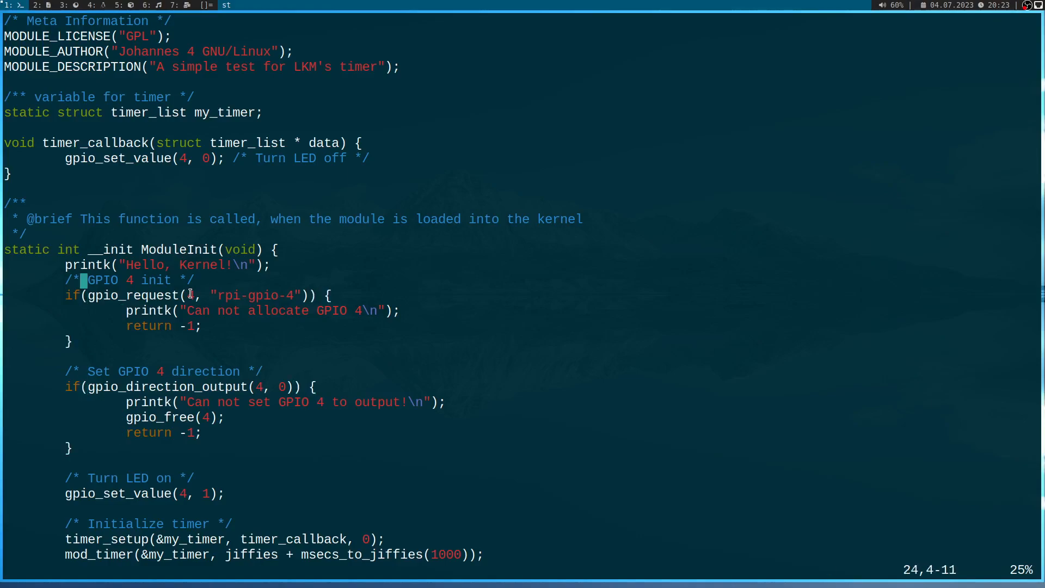
type(":set relativenumber")
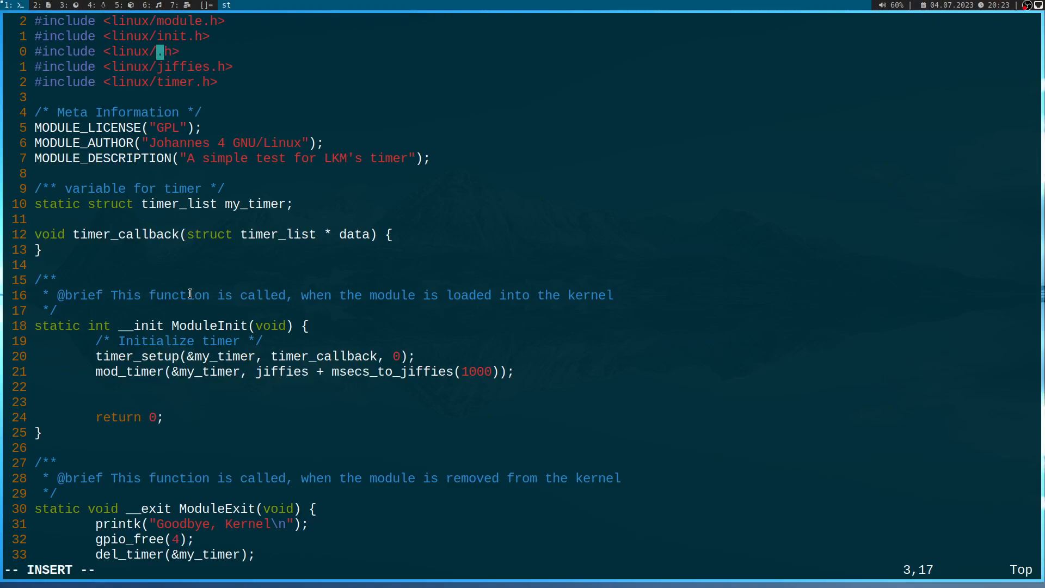
Include linux/completion.h and set MODULE_DESCRIPTION to "A simple test for completions".
type("completion")
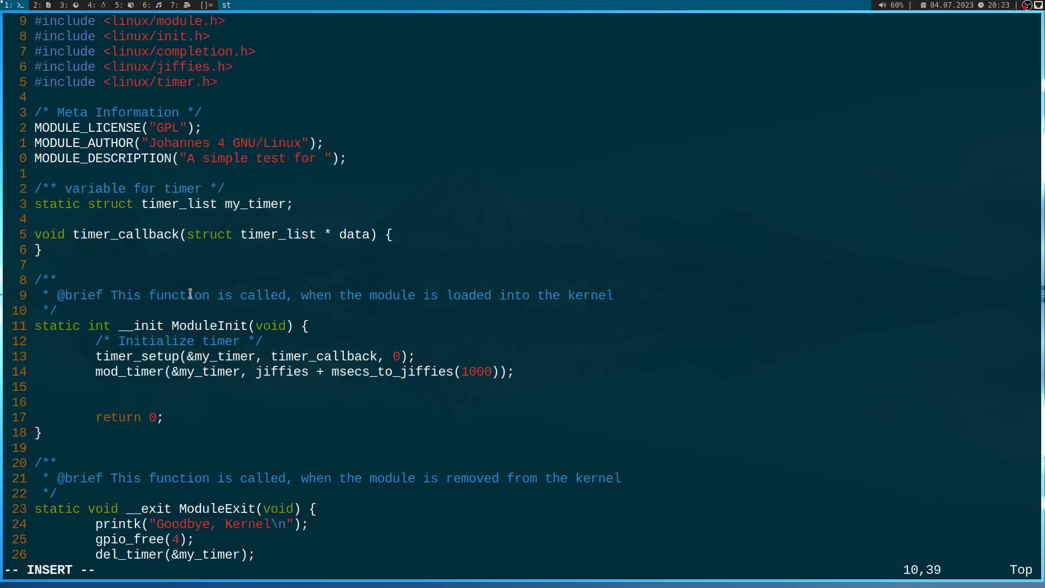
type("completions")
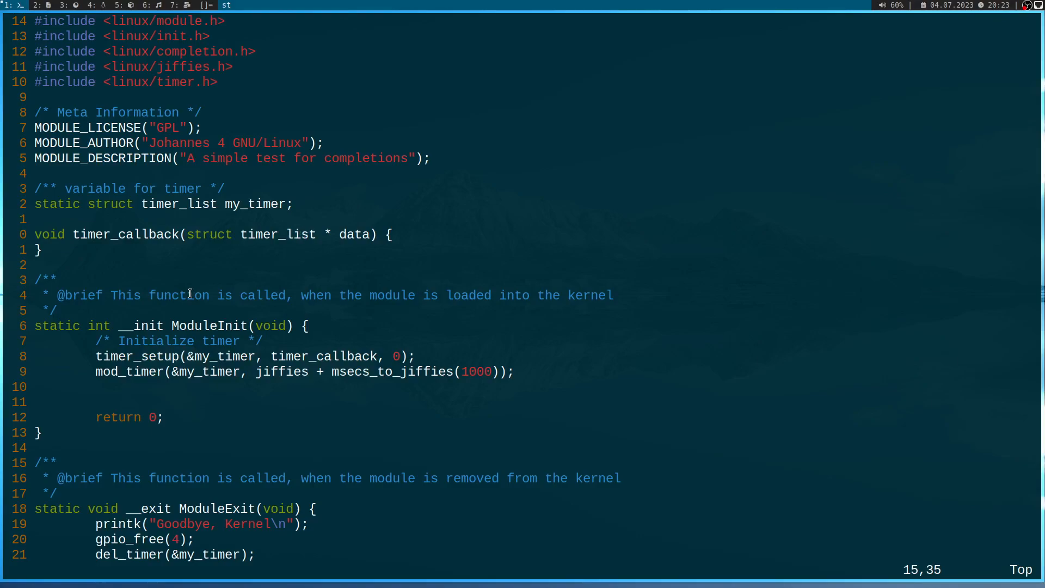
Make the timer callback printk "mycompletion - timer expired\n".
key("i")
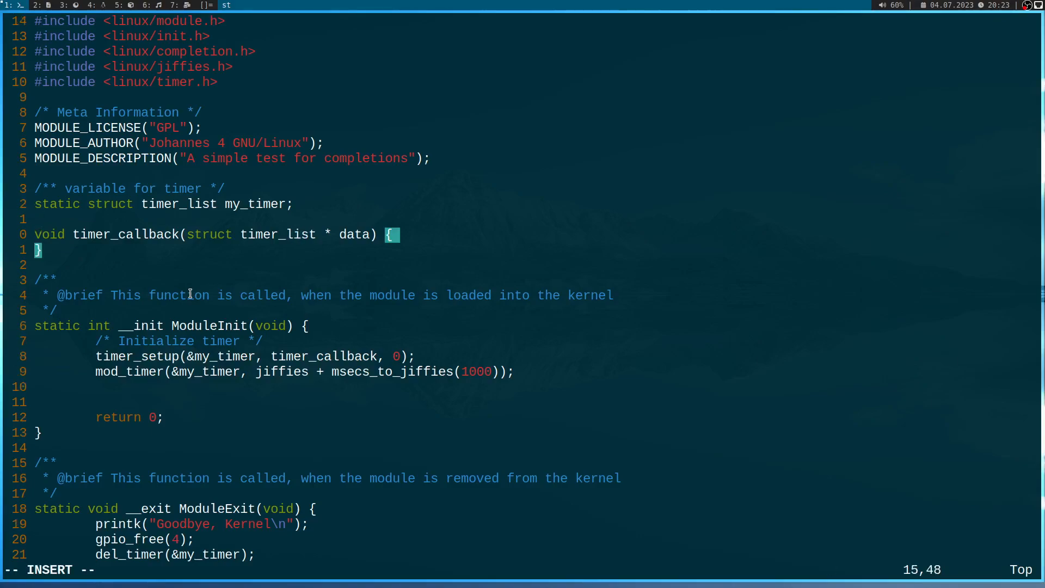
type("prit")
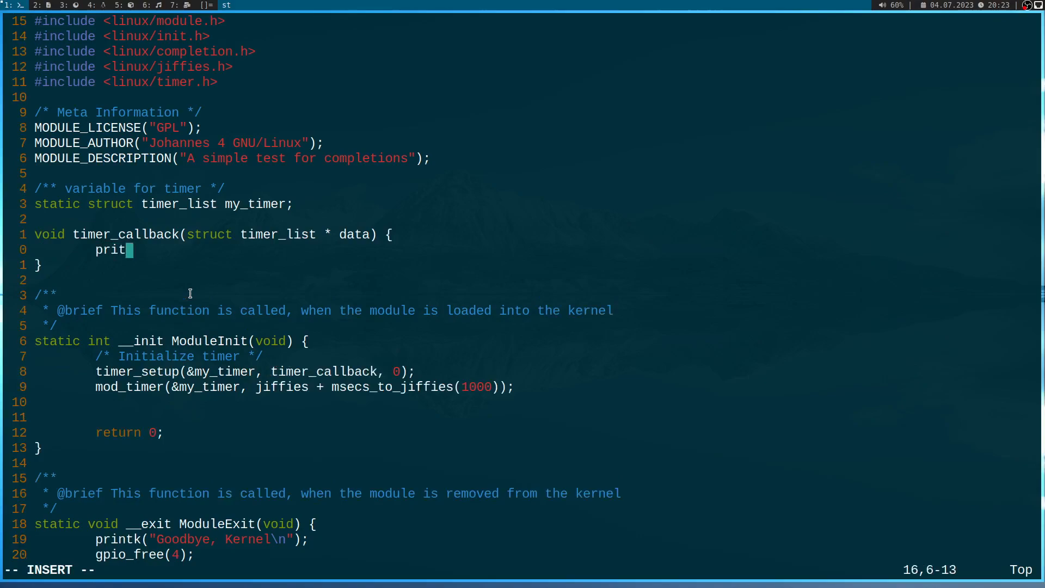
type("nl(")
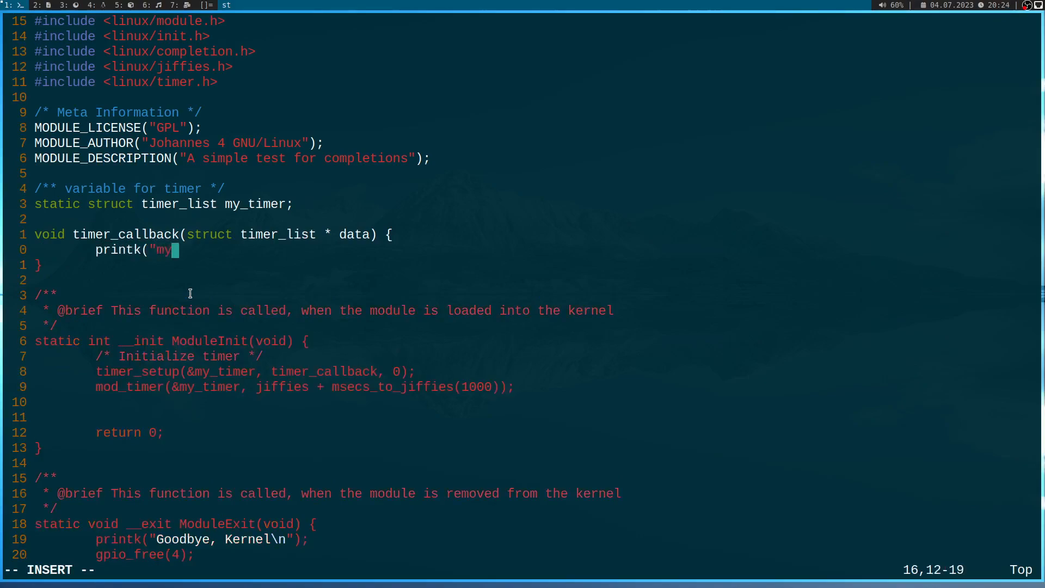
type("completion")
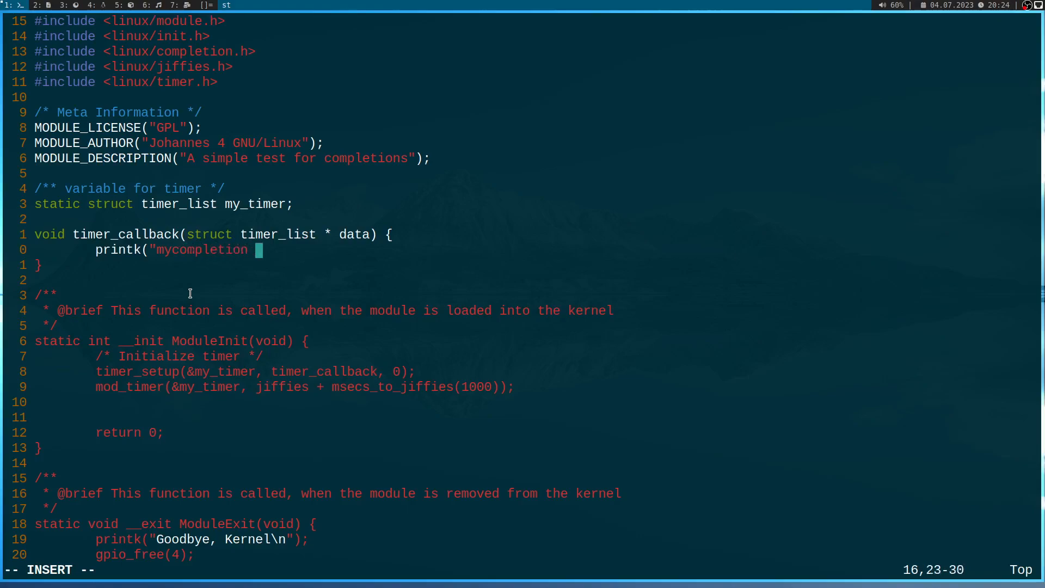
type("- timer expired")
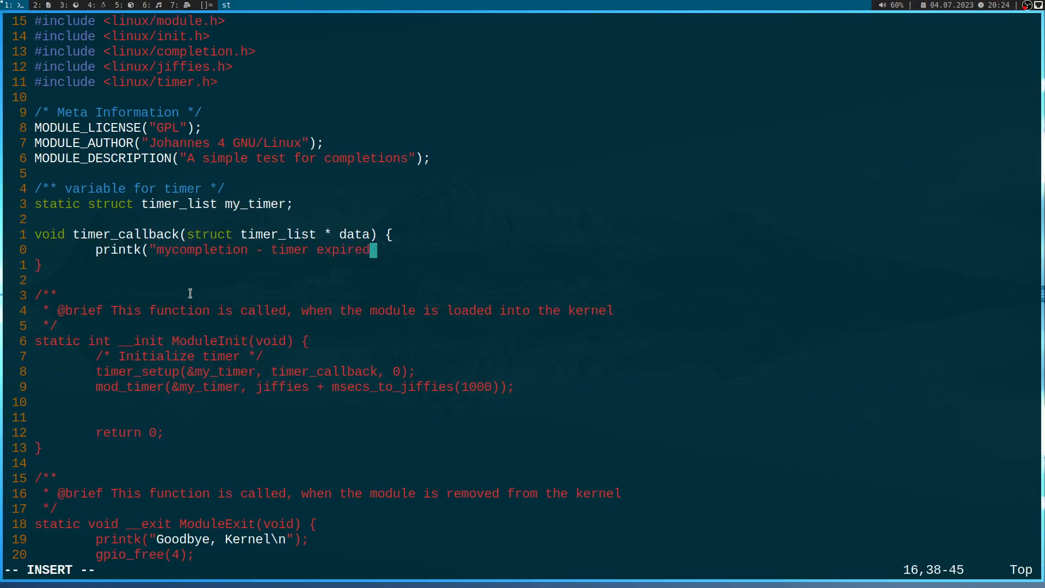
type("\\n\");")
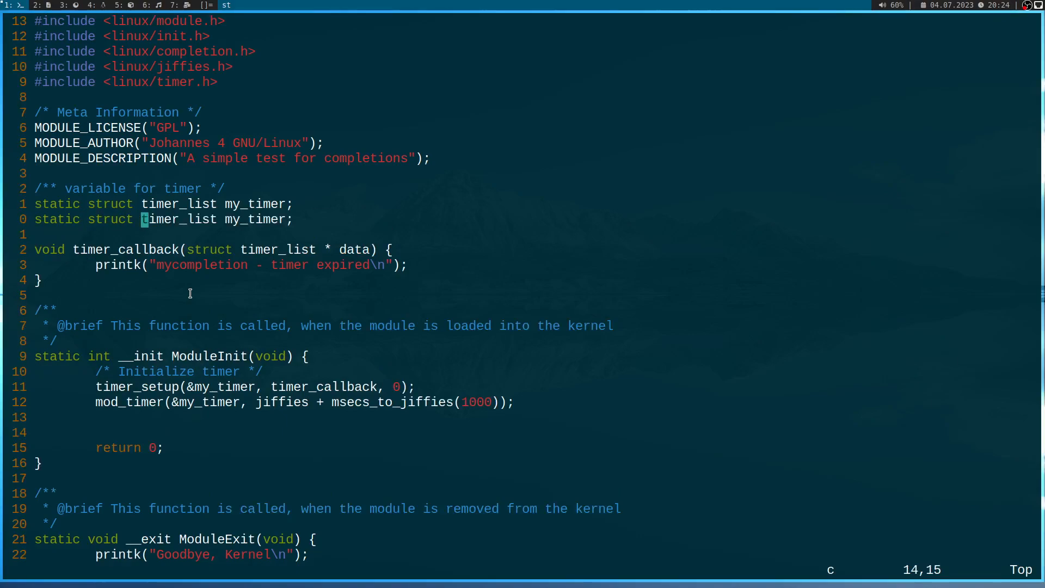
Declare static struct completion comp and call init_completion(&comp) in module init.
type("completion comp")
type("/*")
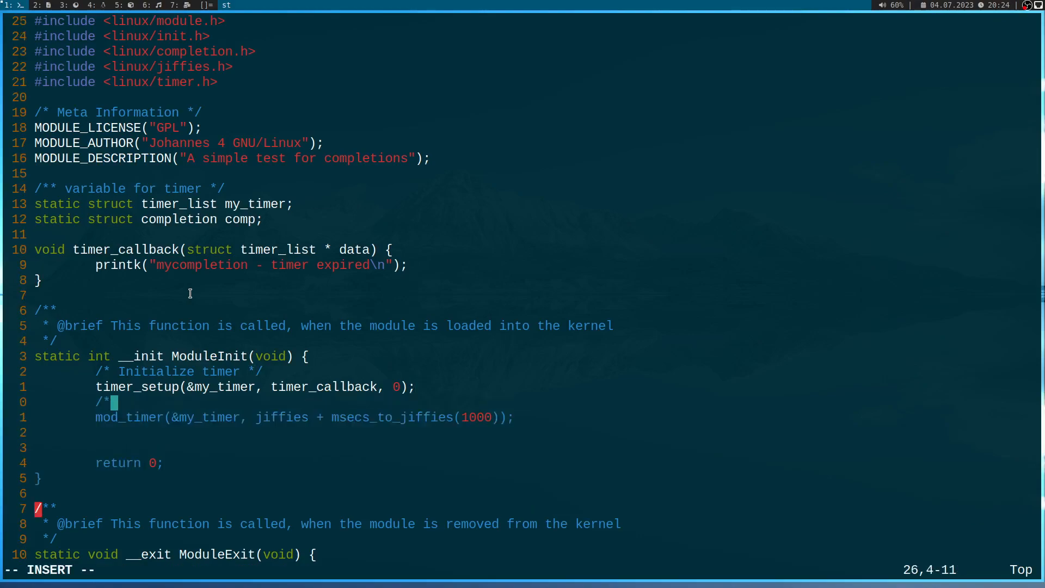
type("Initialize completion */")
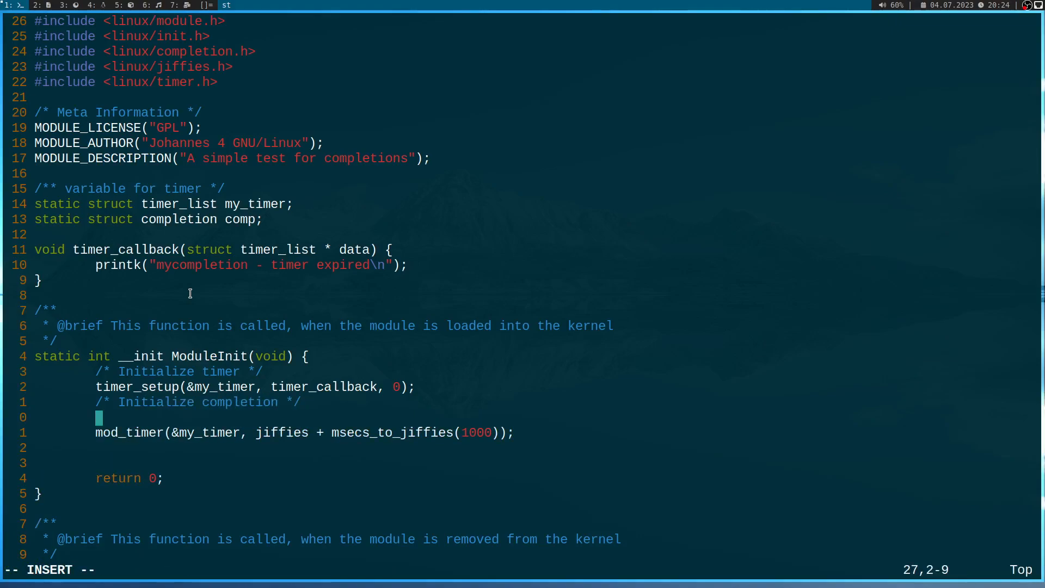
type("init_complet")
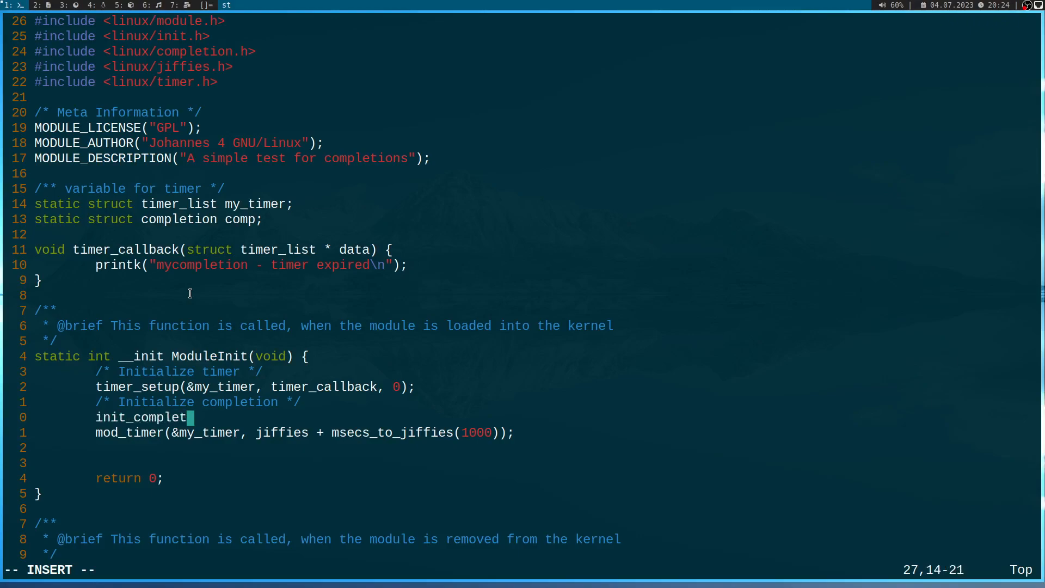
type("ion(&")
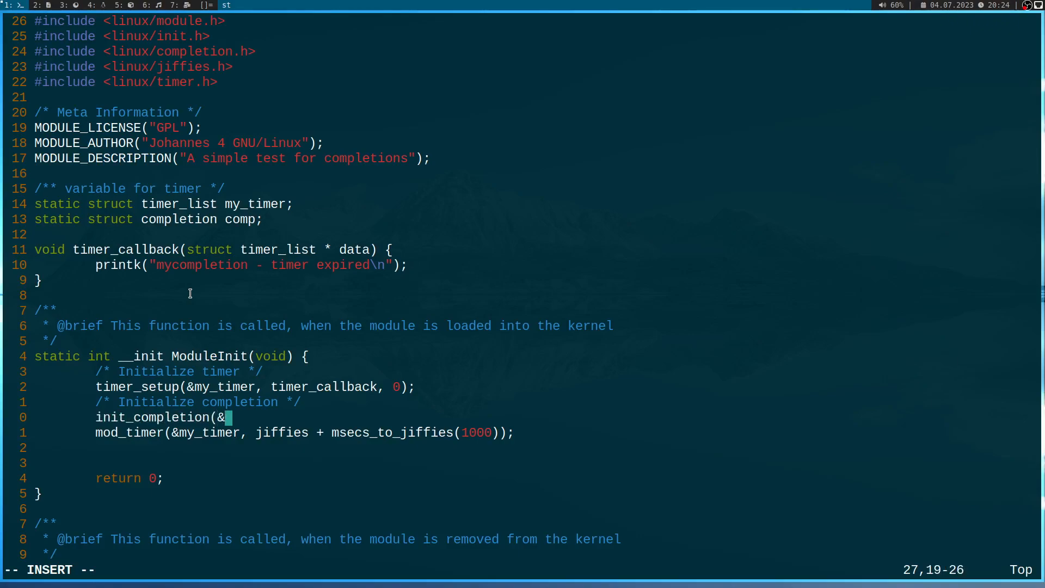
type("comp);")
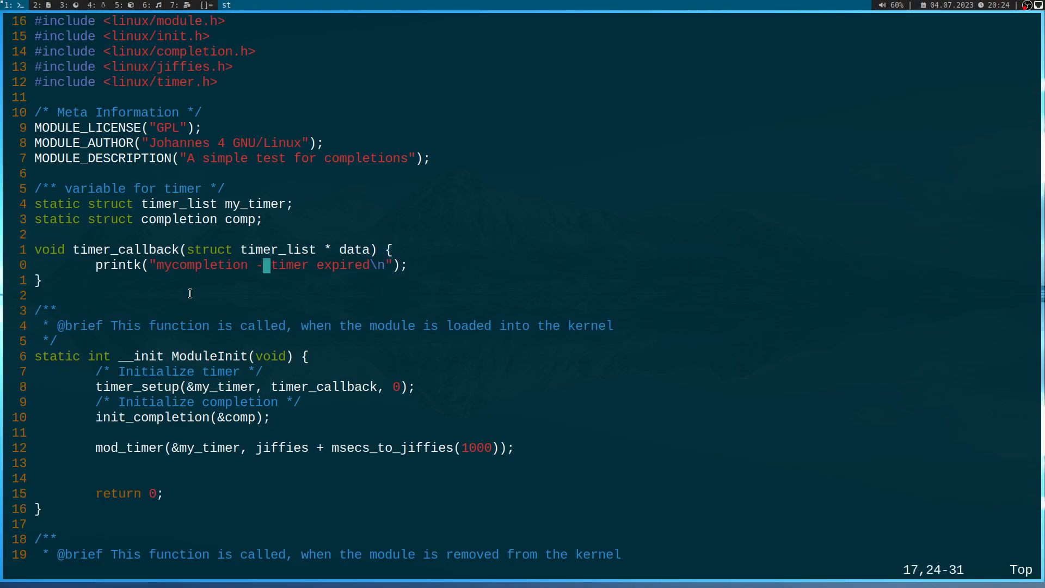
Call complete(&comp) in the callback and start the timer with msecs_to_jiffies(40).
type("com")
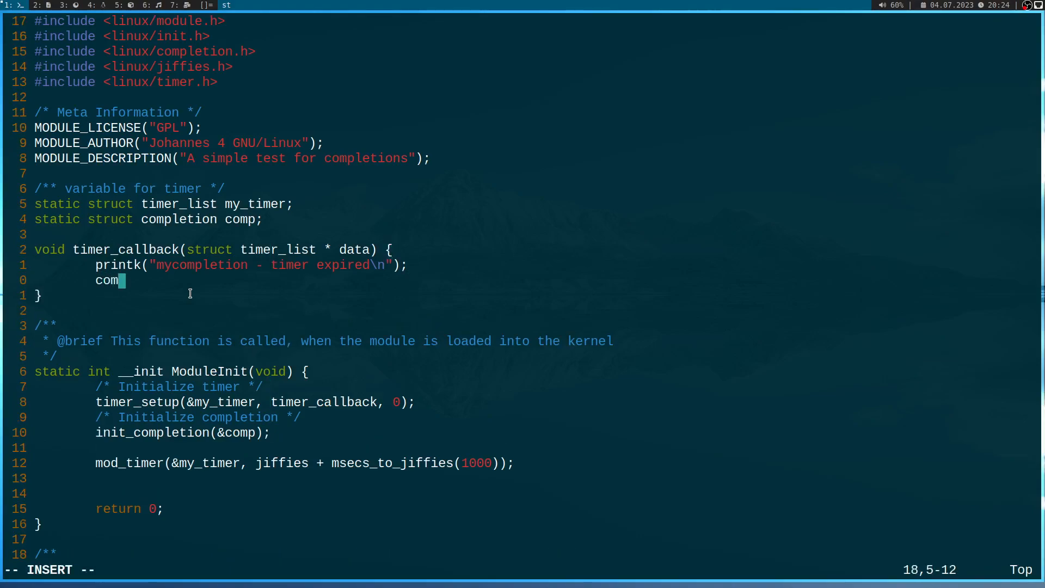
type("plete(")
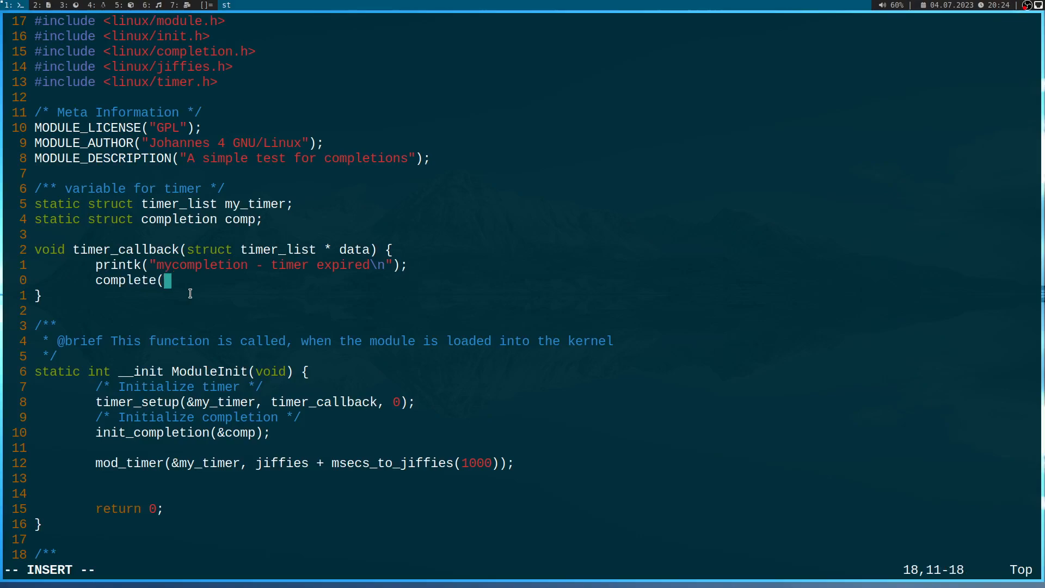
type("&comp);")
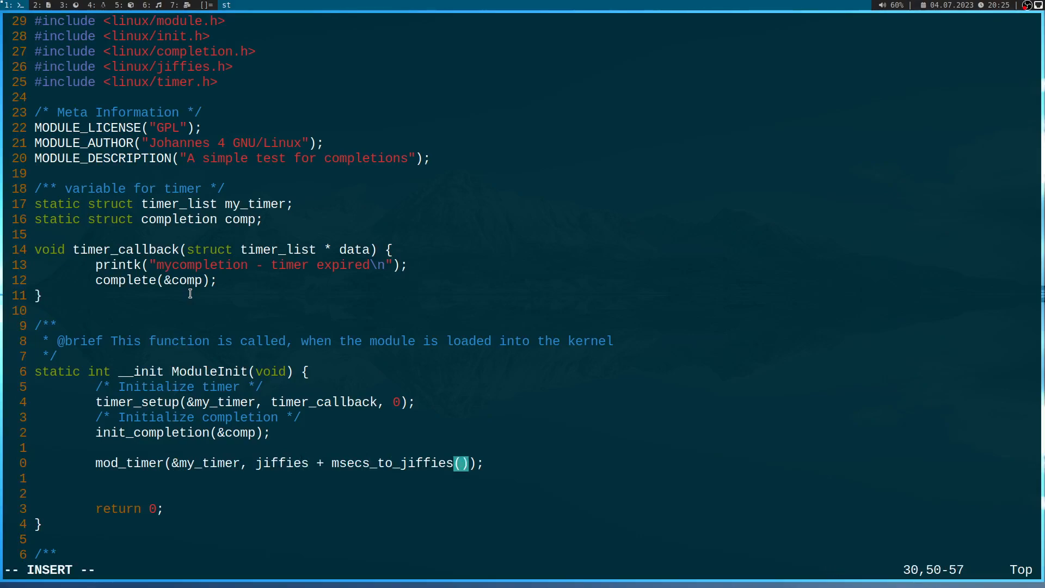
type("40")
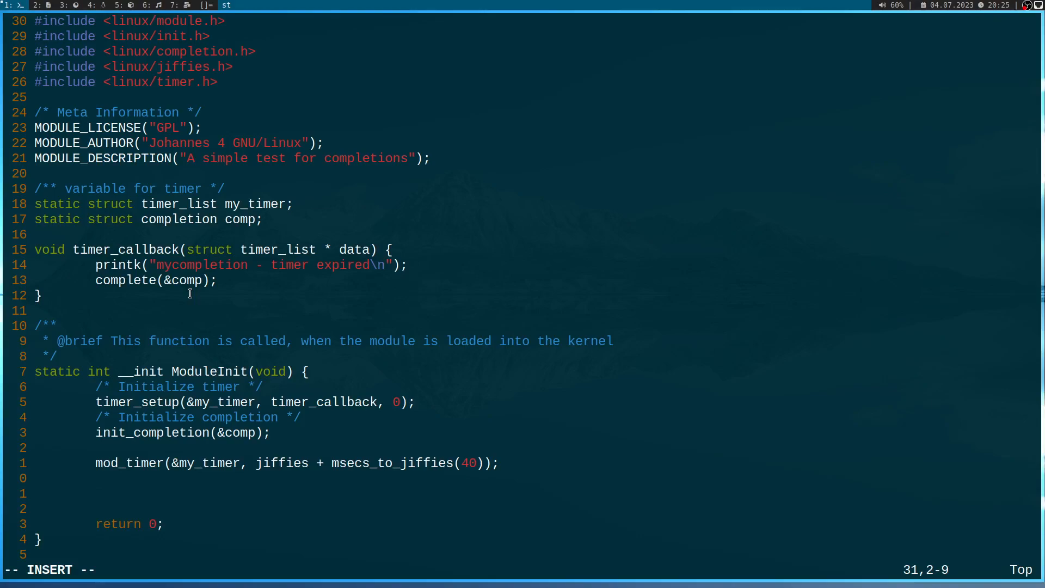
Store wait_for_completion_timeout(&comp, msecs_to_jiffies(100)) in a new int status.
type("status")
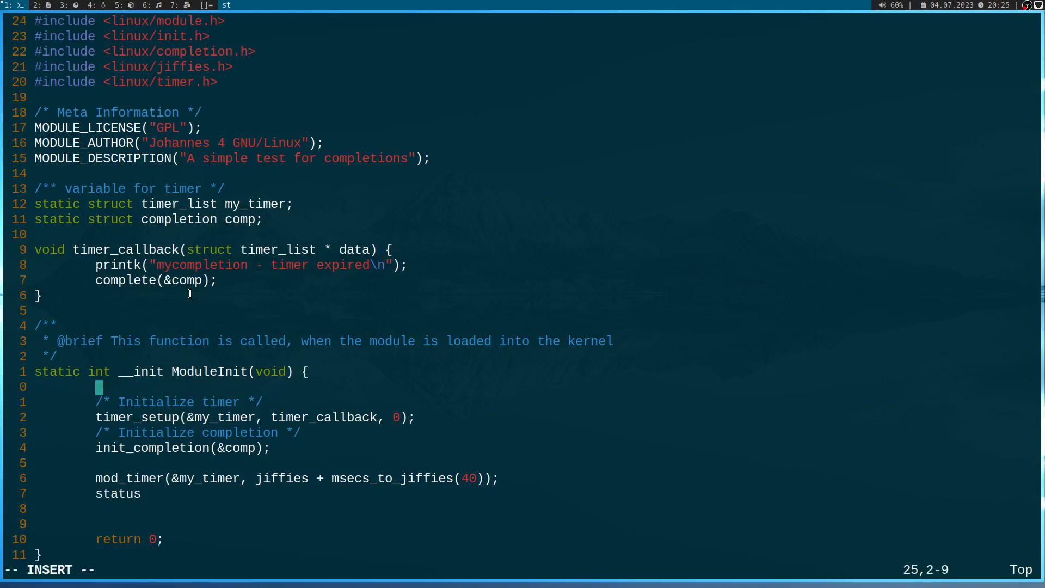
type("int status;")
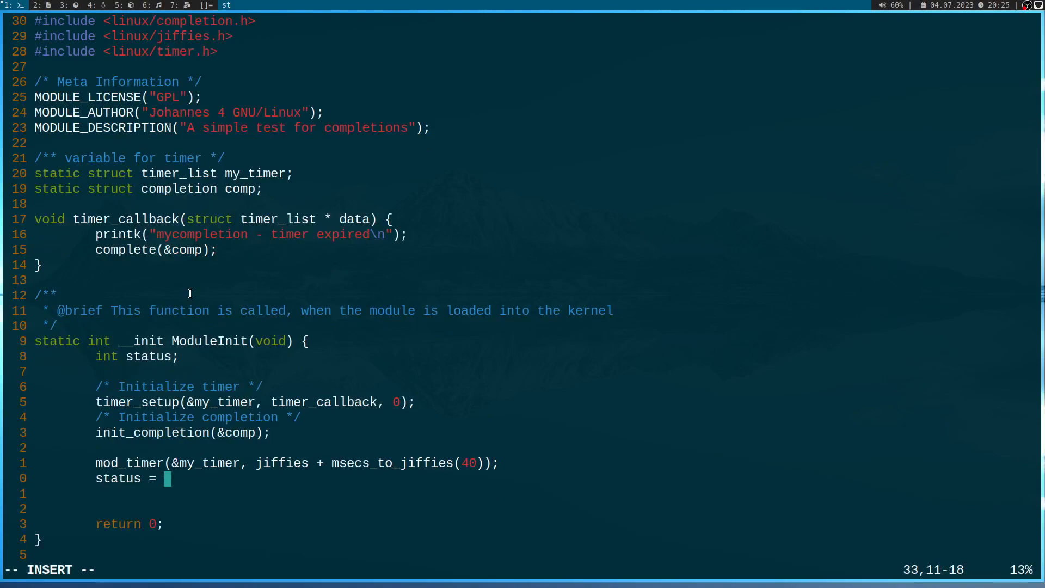
type("wait_for_c")
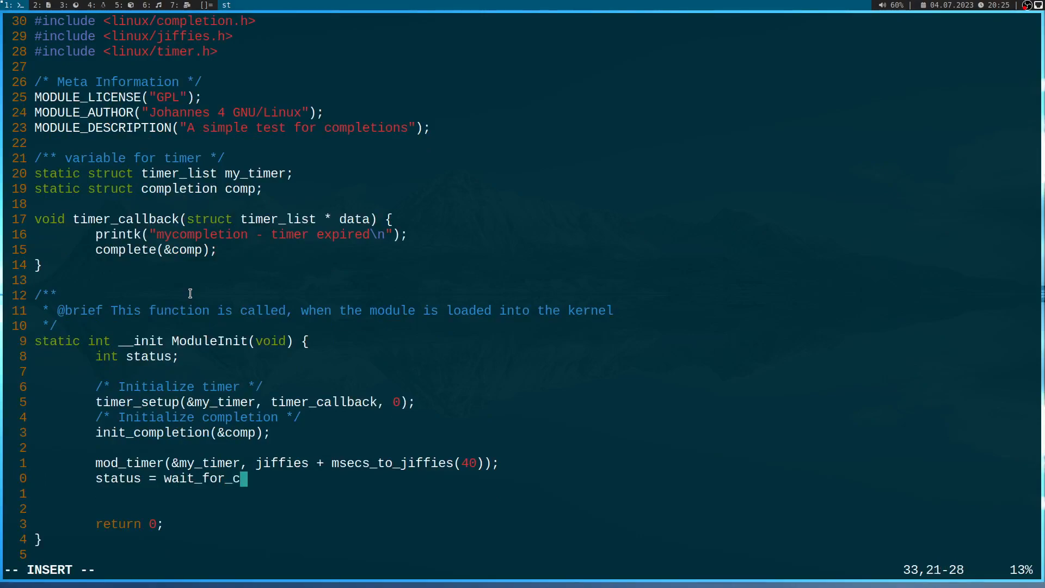
type("ompletion_ti")
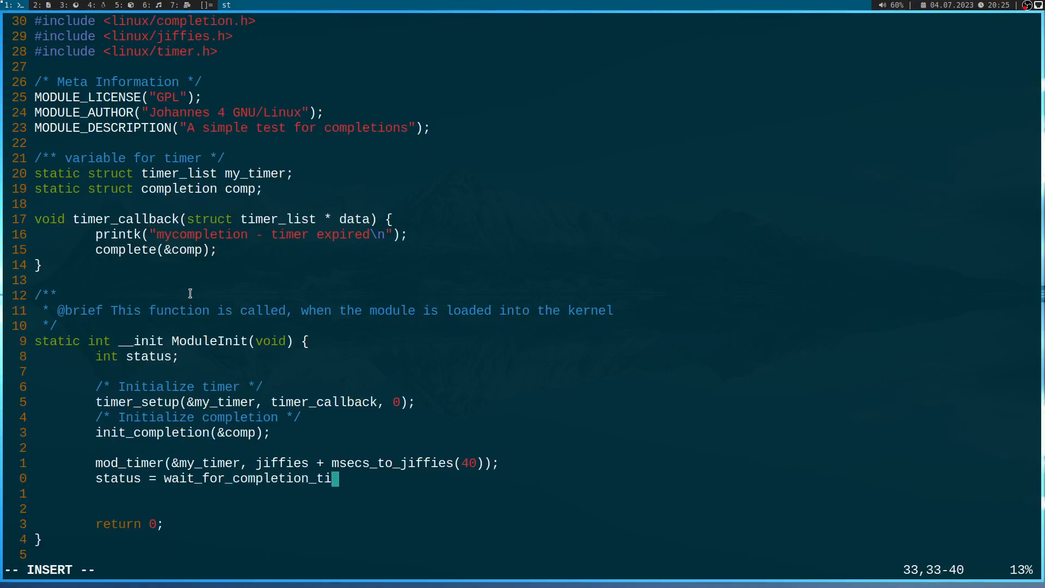
type("meout(&")
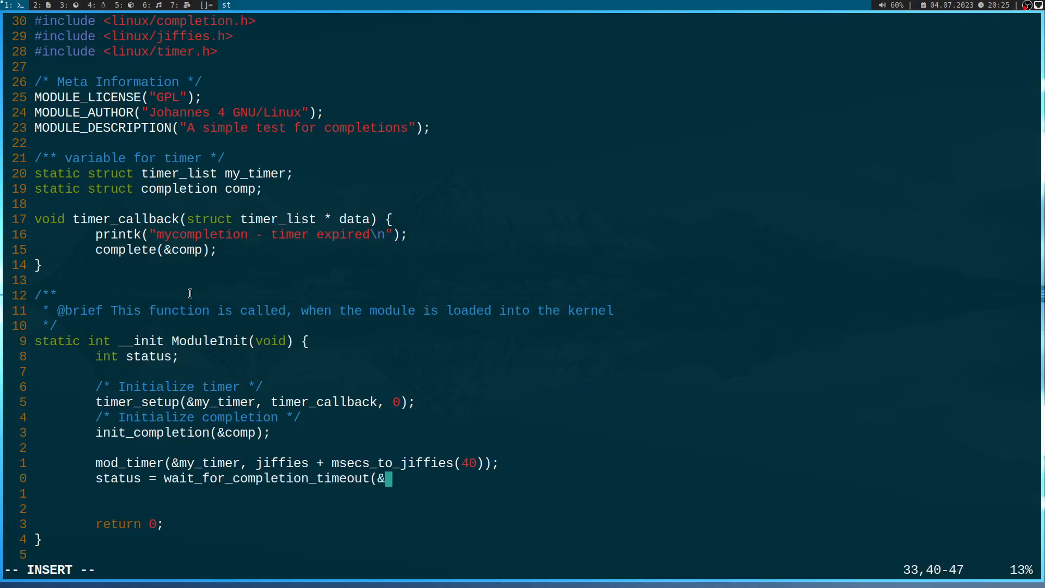
type("comp,")
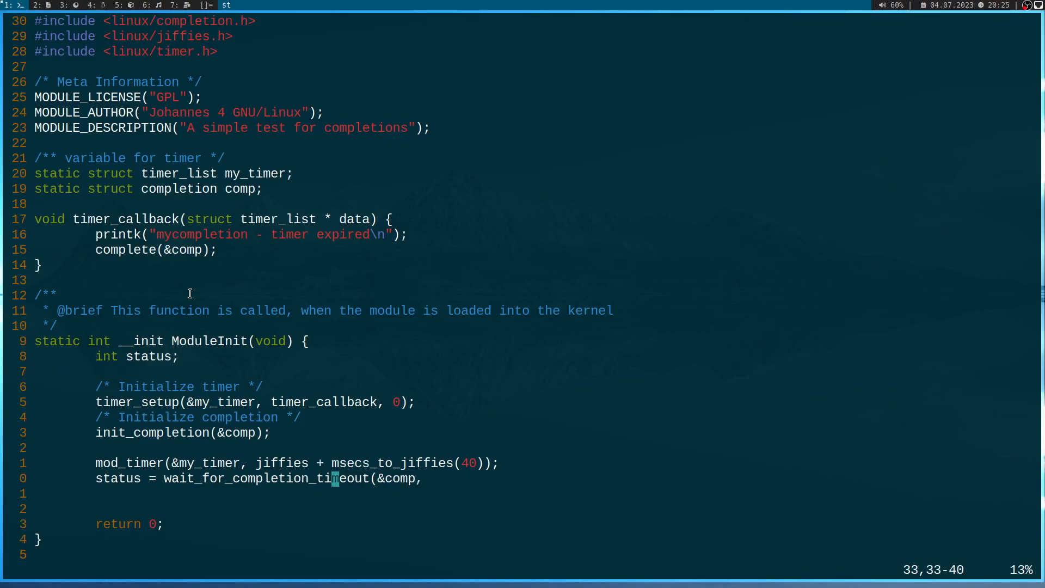
type("msecs_to_jiffies(40));")
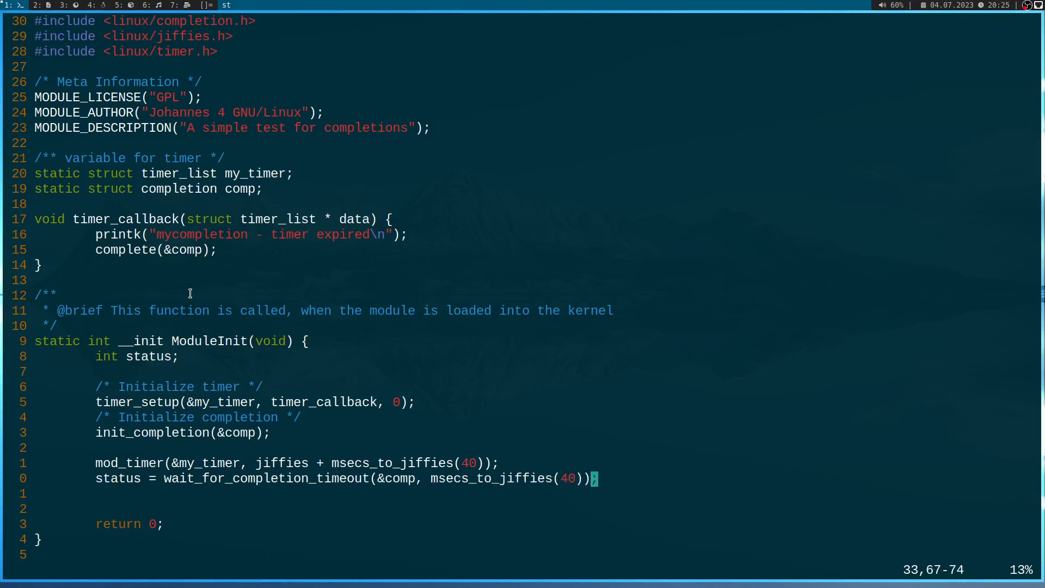
type("0")
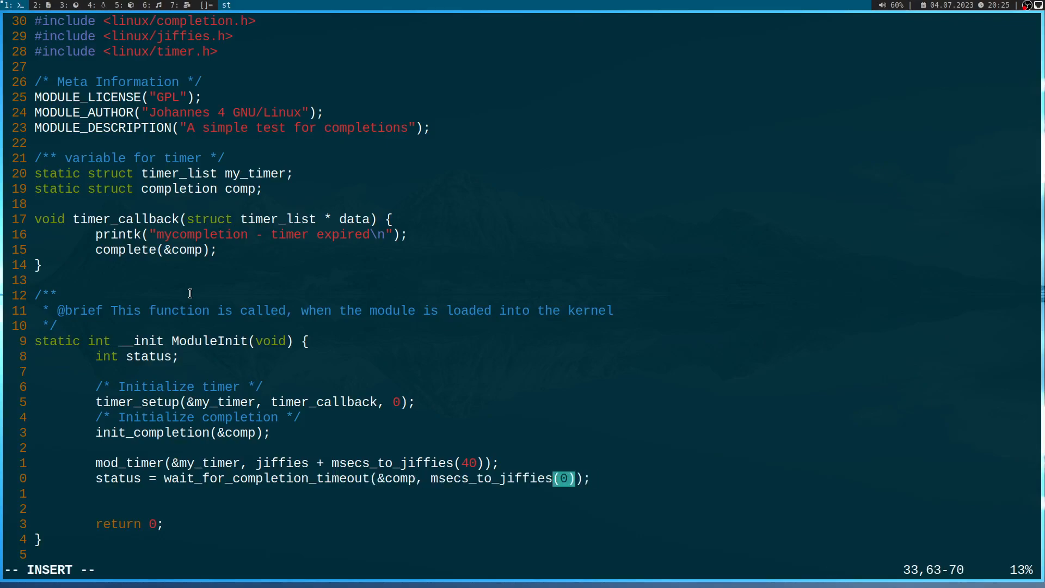
type("100")
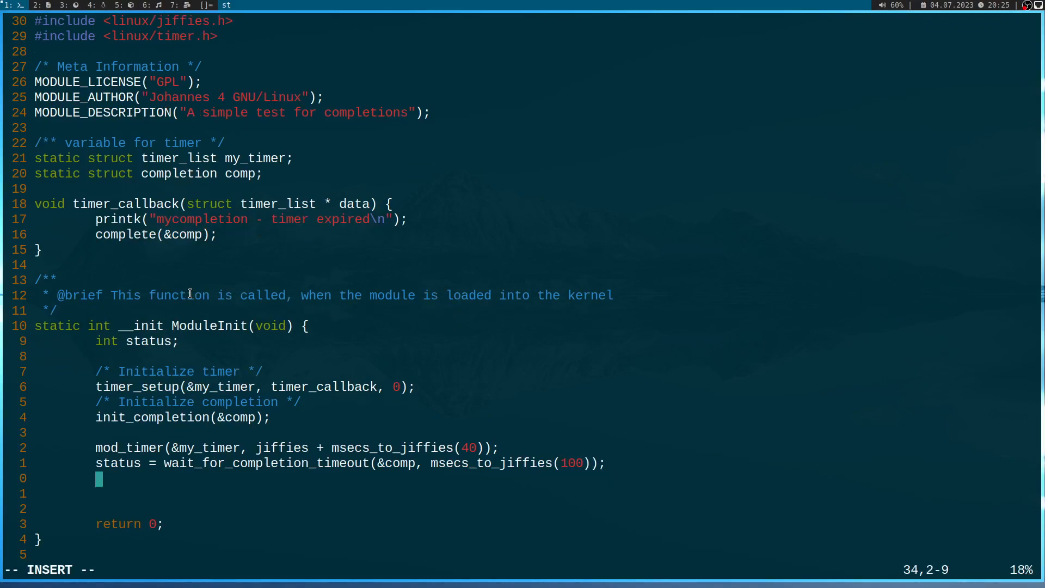
Add if(!status) with a printk reporting "mycompletion - Completion timed out!".
type("if(status")
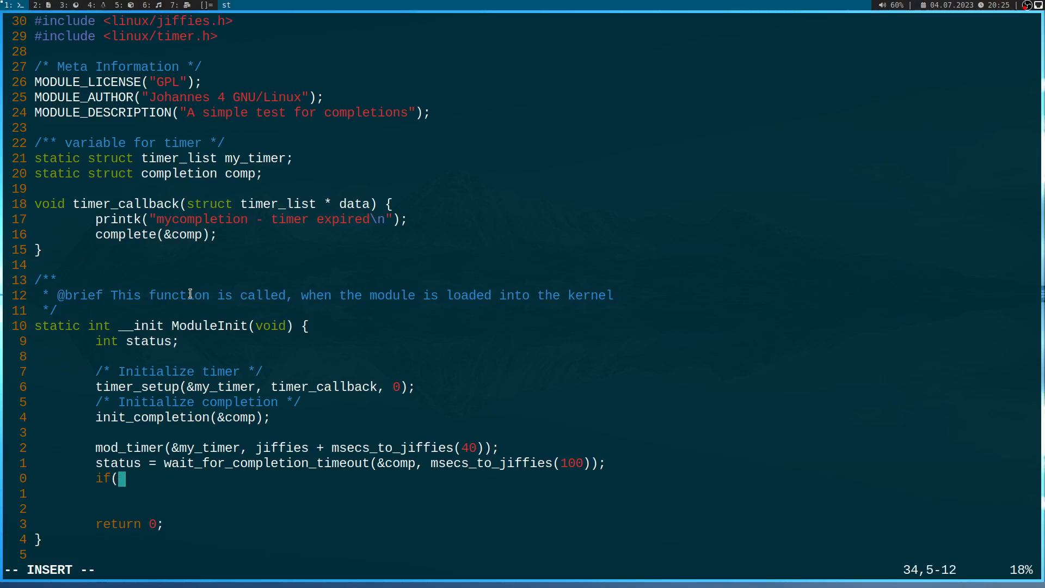
type("!status")
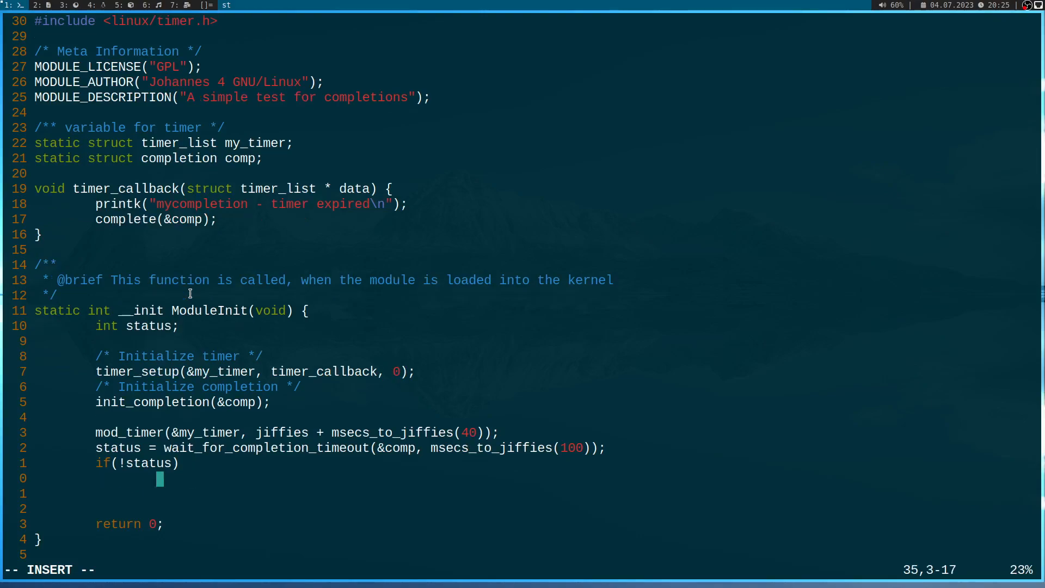
type("printk")
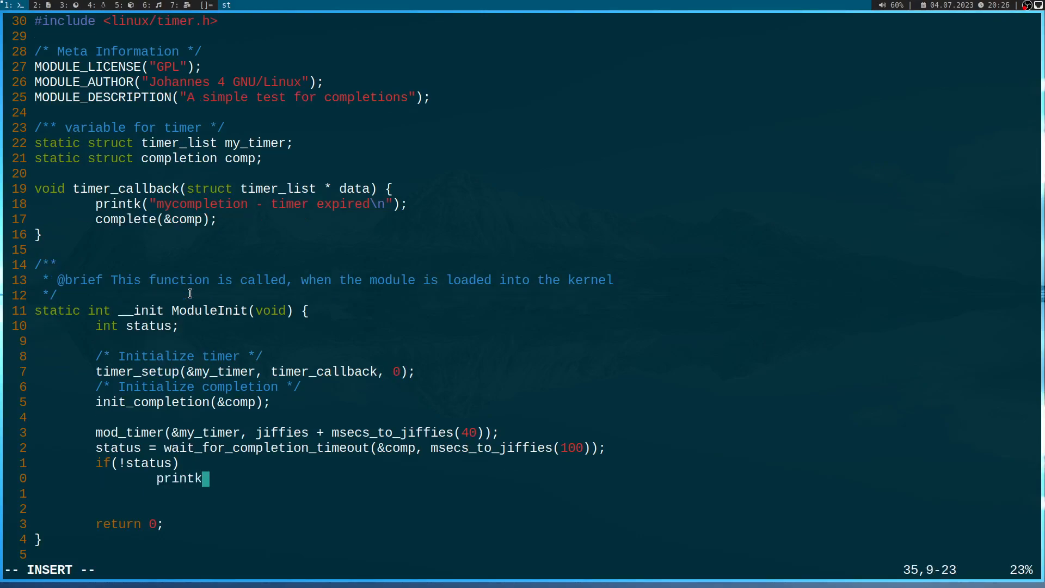
type("(")
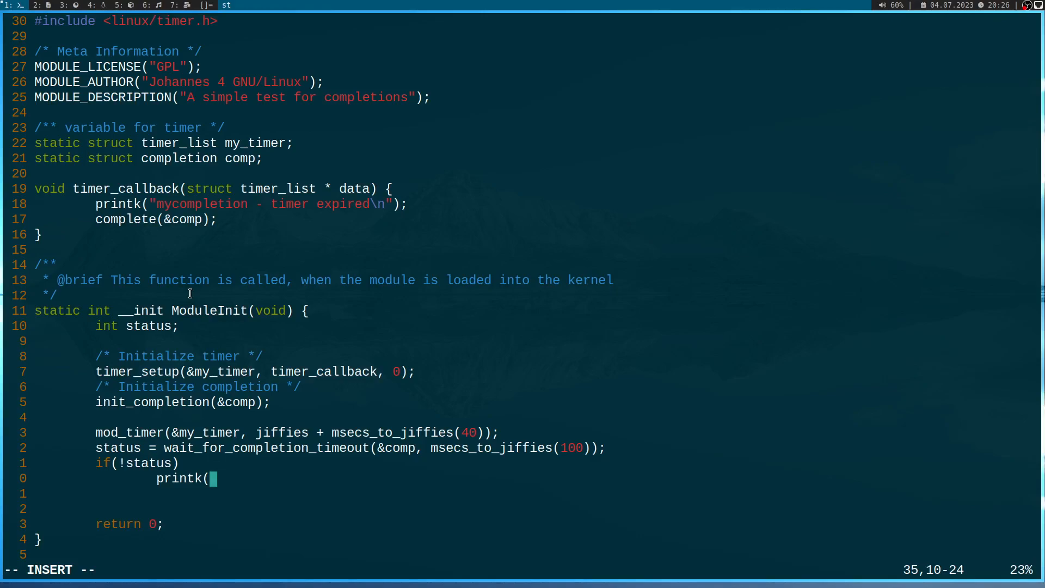
type("\"my")
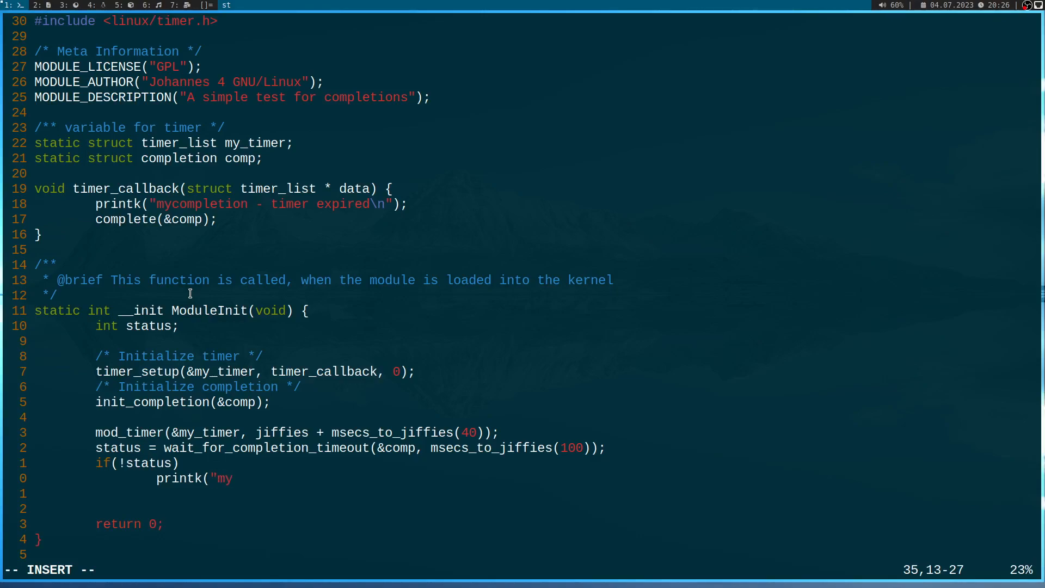
type("comp")
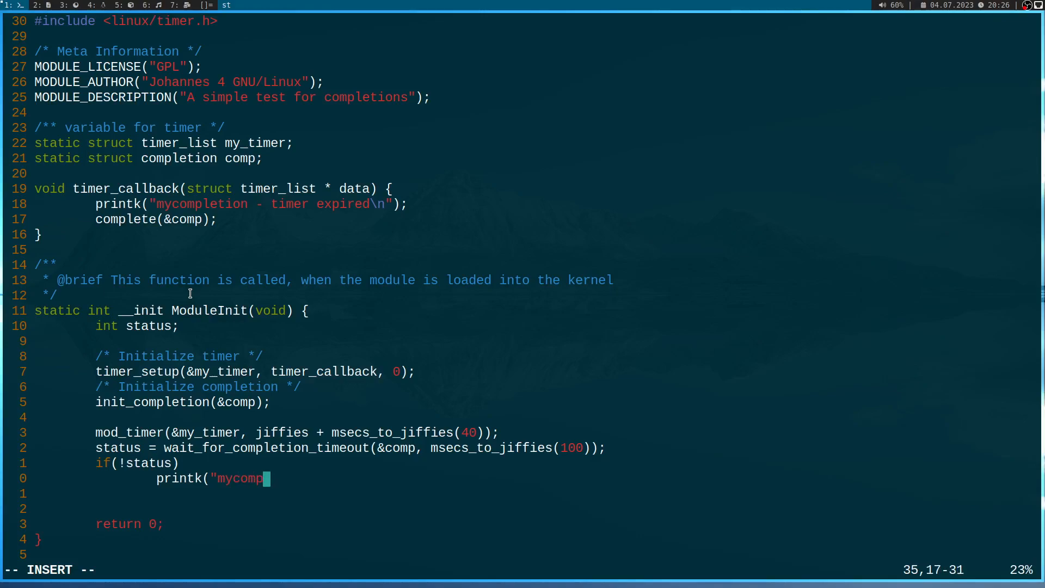
type("letion -")
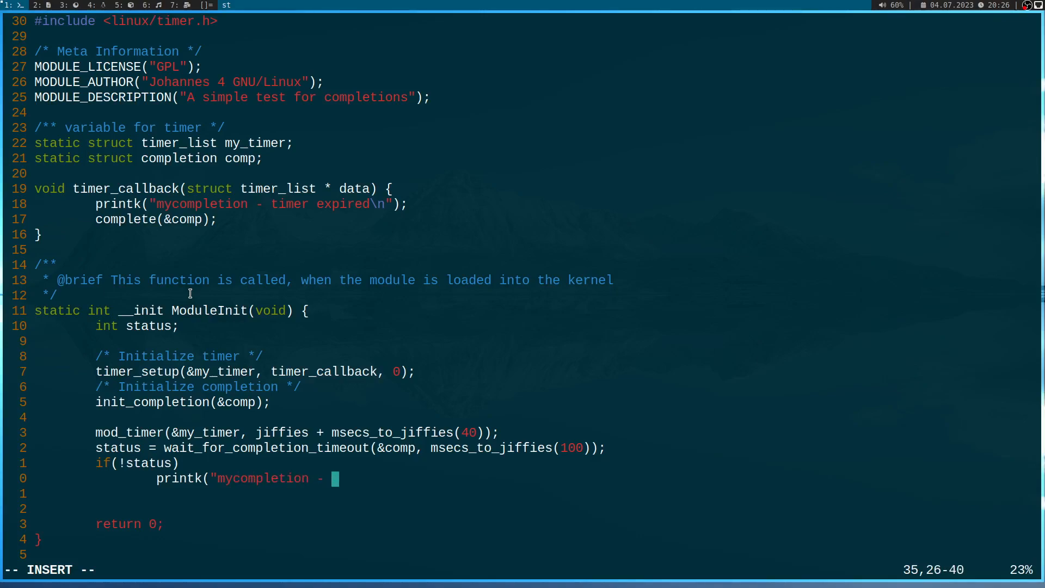
type("Completion timed out!\\n\");")
type("reinit_completion(&comp);")
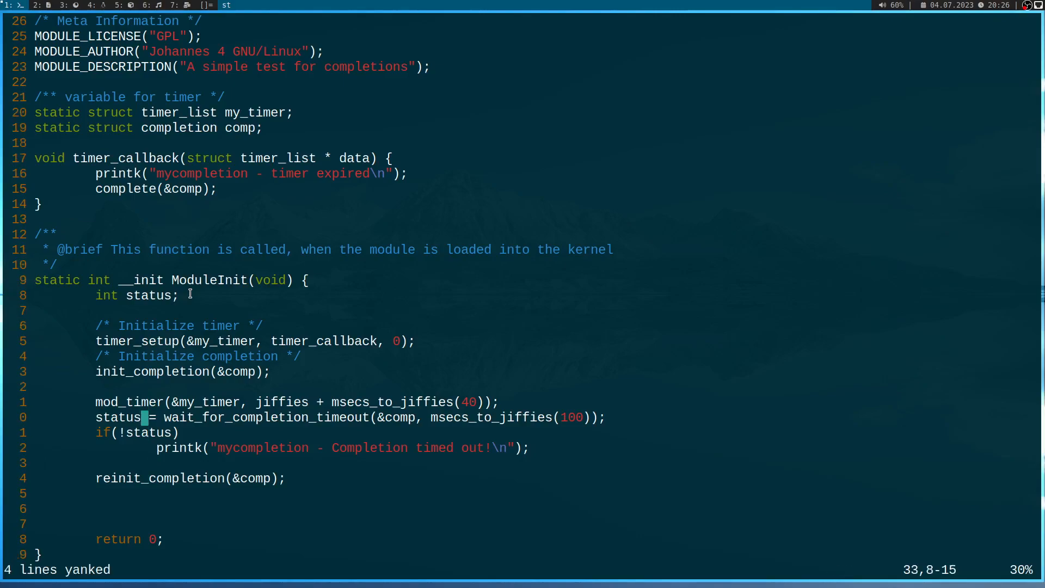
Paste a second copy of the mod_timer/wait/if lines for a repeat run at 400 ms.
key("p")
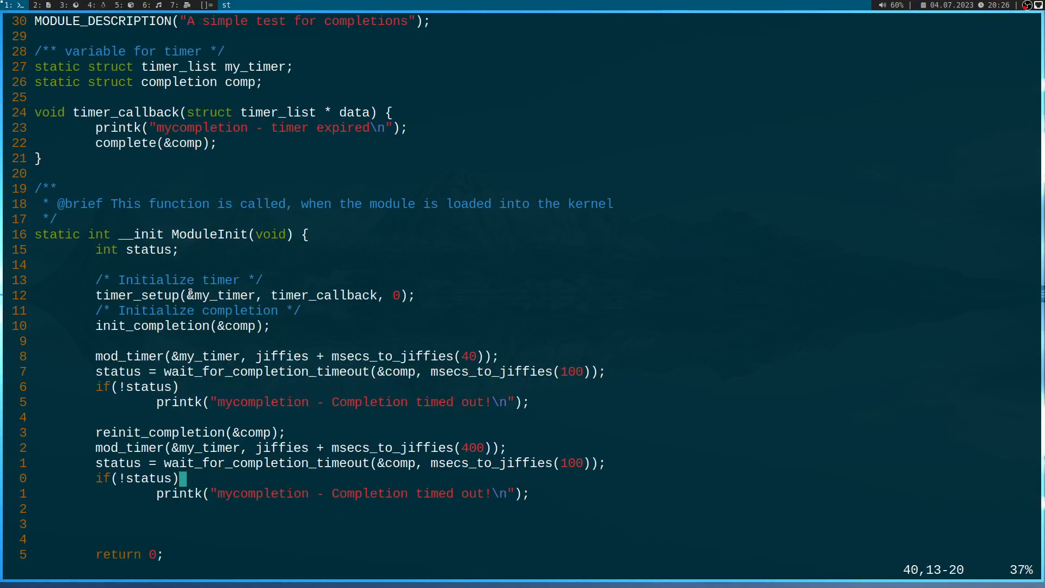
scroll("down", 3)
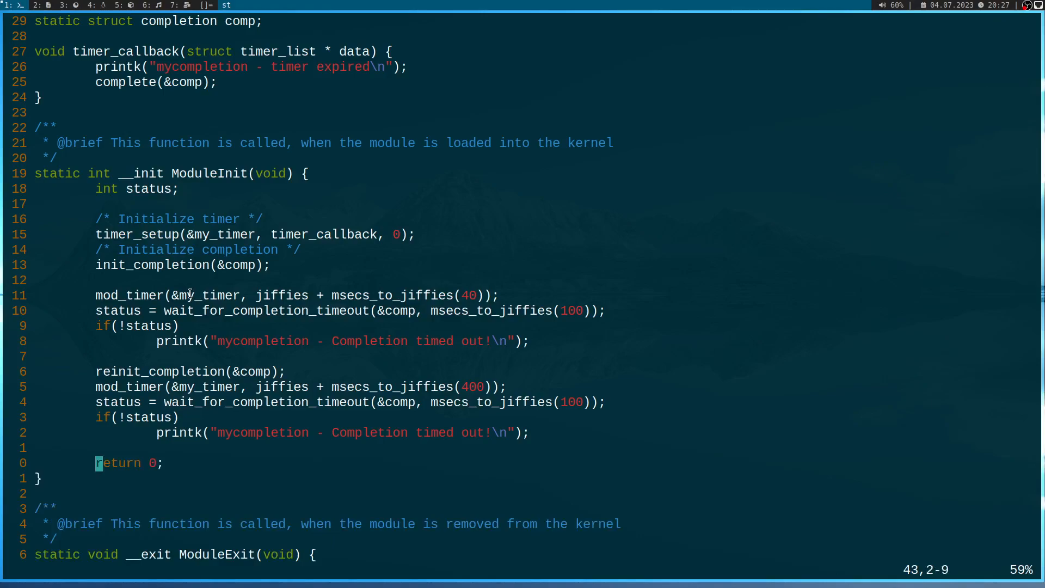
scroll("down", 3)
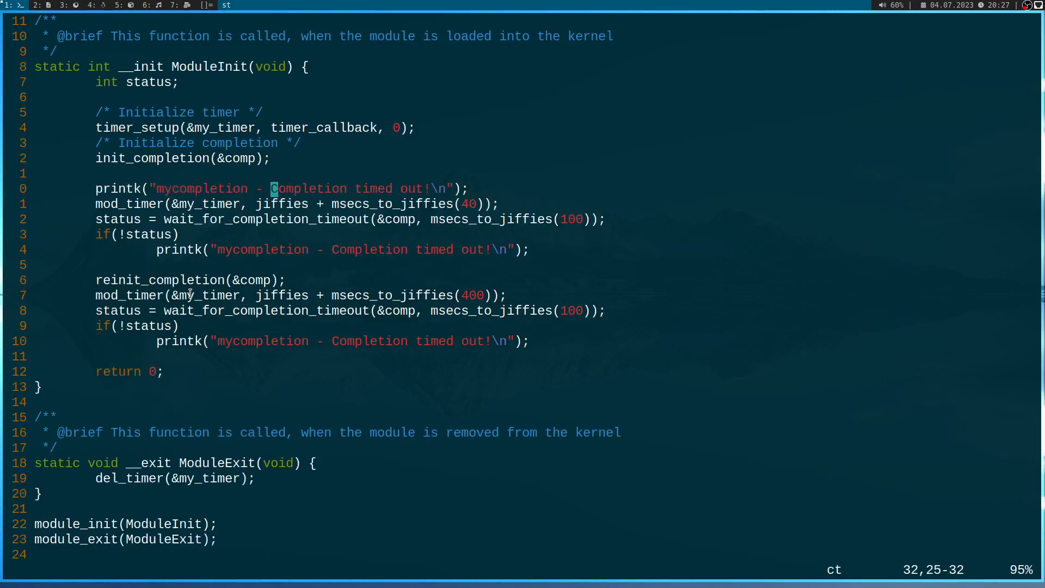
Add printk lines "Start the timer the first time. Time: 40ms" and its second-time variant.
type("Start the ti")
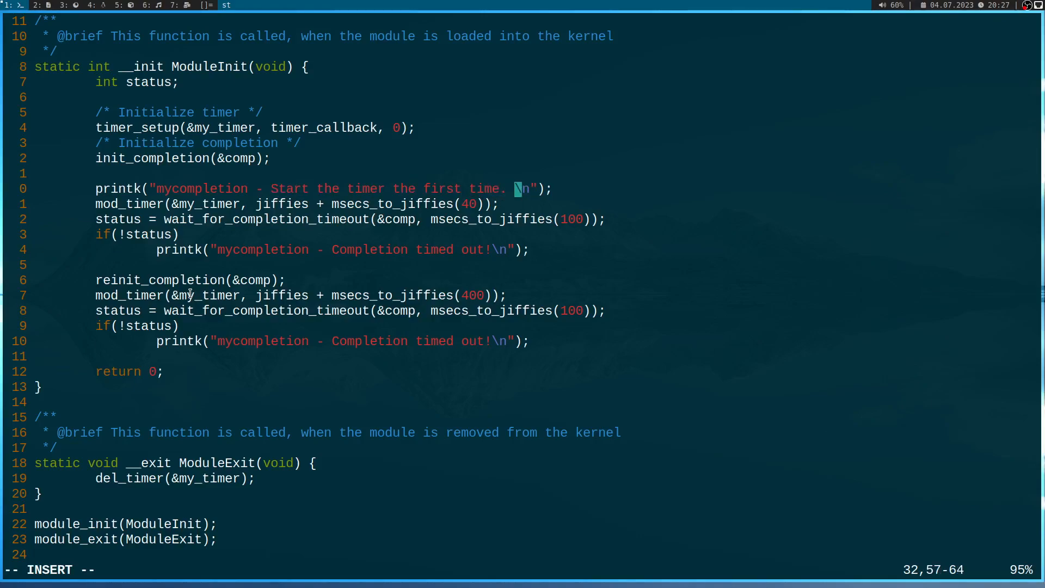
type("Time: 40ms")
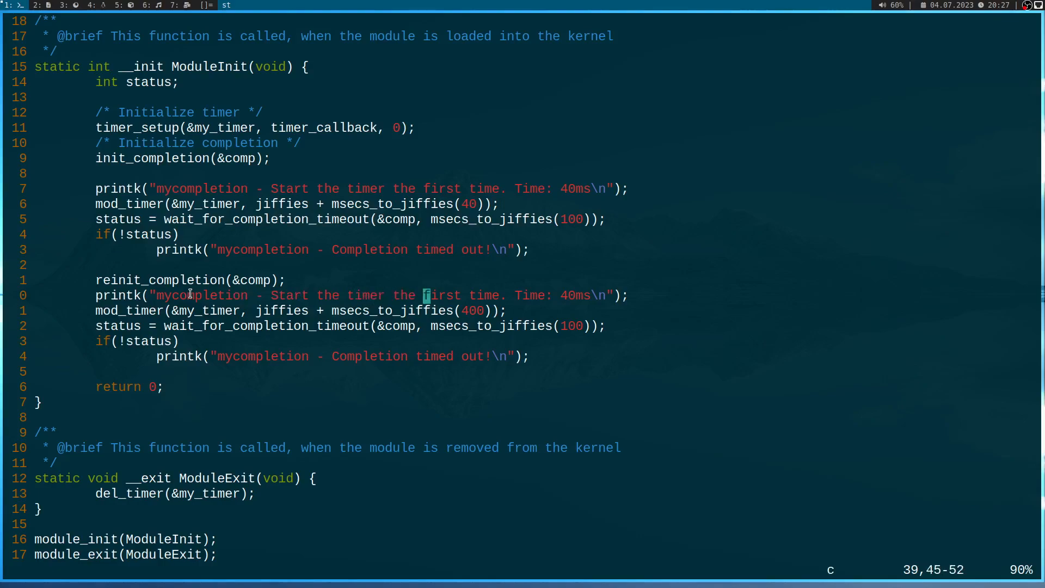
type("second")
type("sudo")
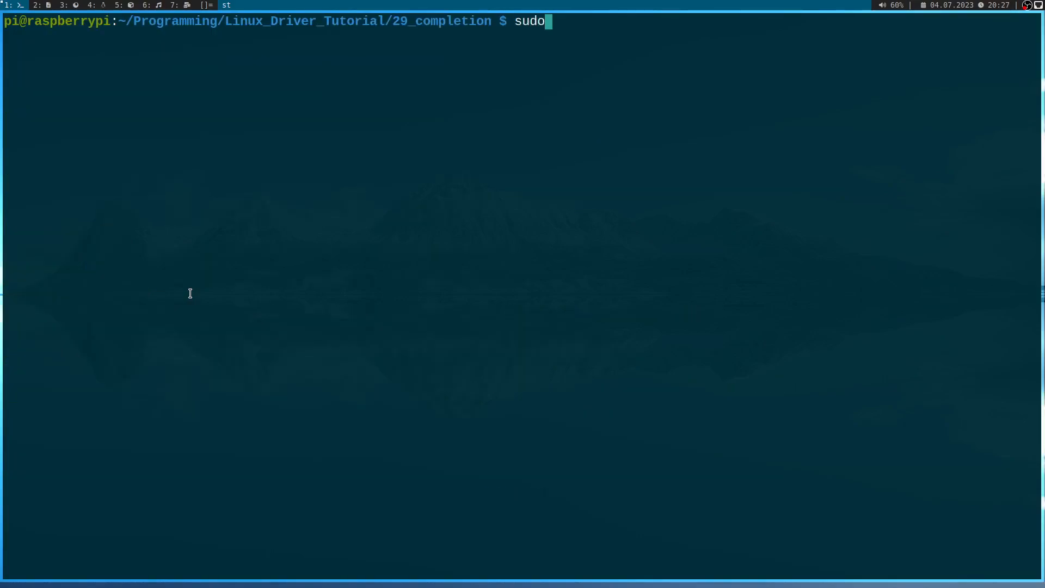
Load mycompletion.ko with insmod and highlight the 'Completion timed out!' line in dmesg.
type("insmod mycompletion.ko")
type("sudo dmesg | tail")
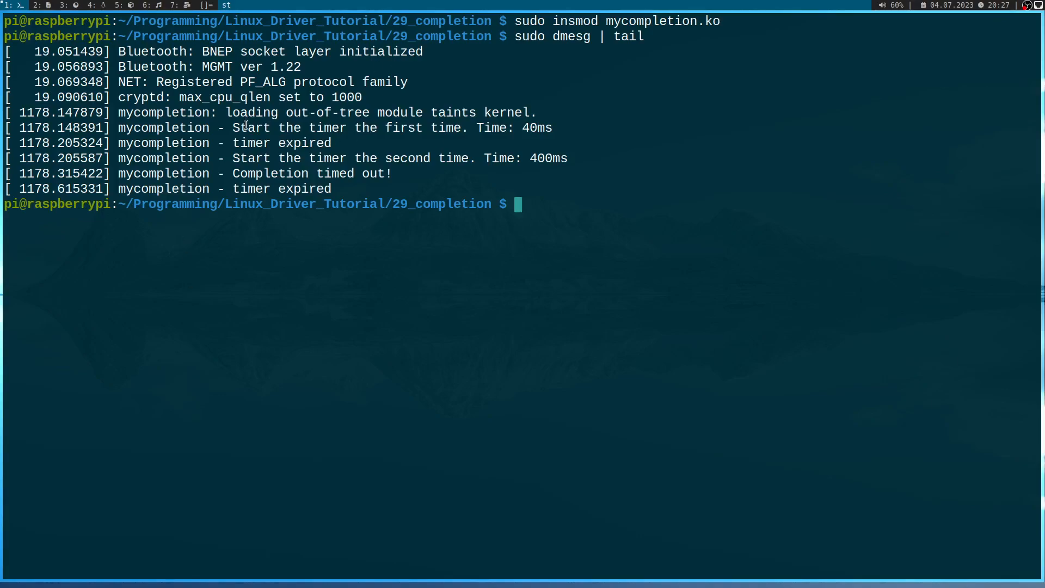
left_click_drag(240, 128, 552, 128)
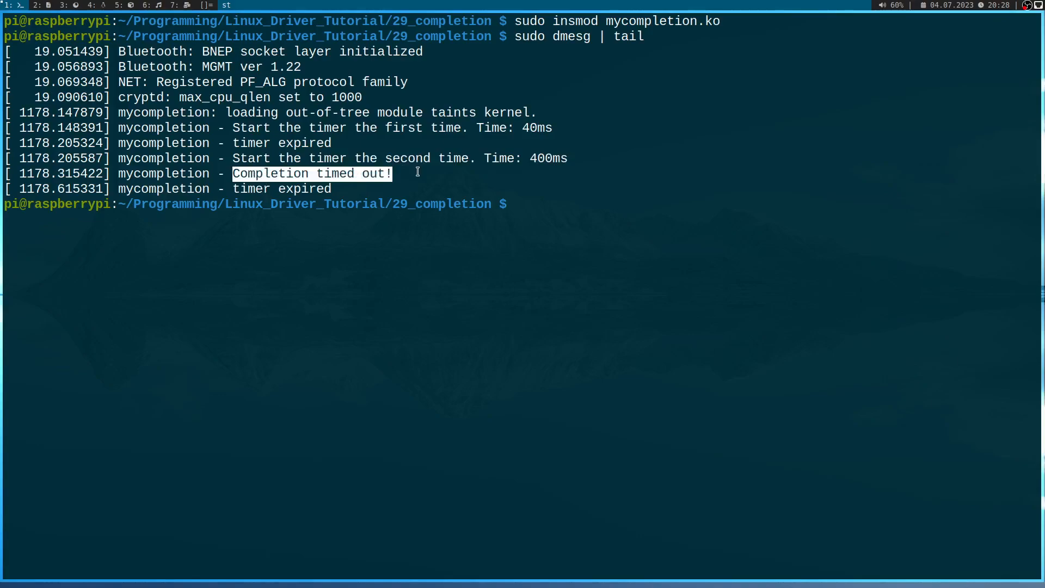
mouse_move(328, 189)
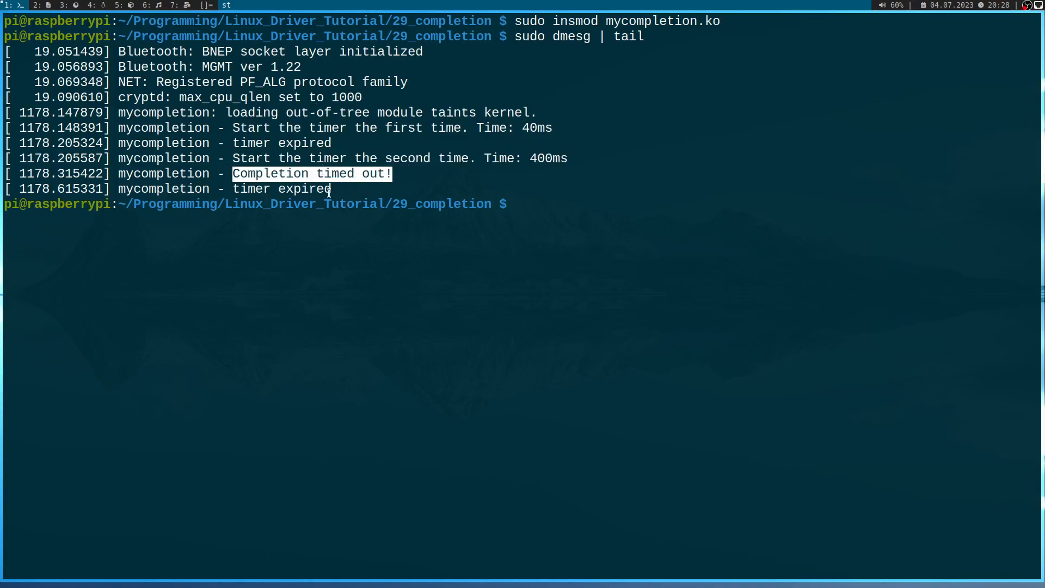